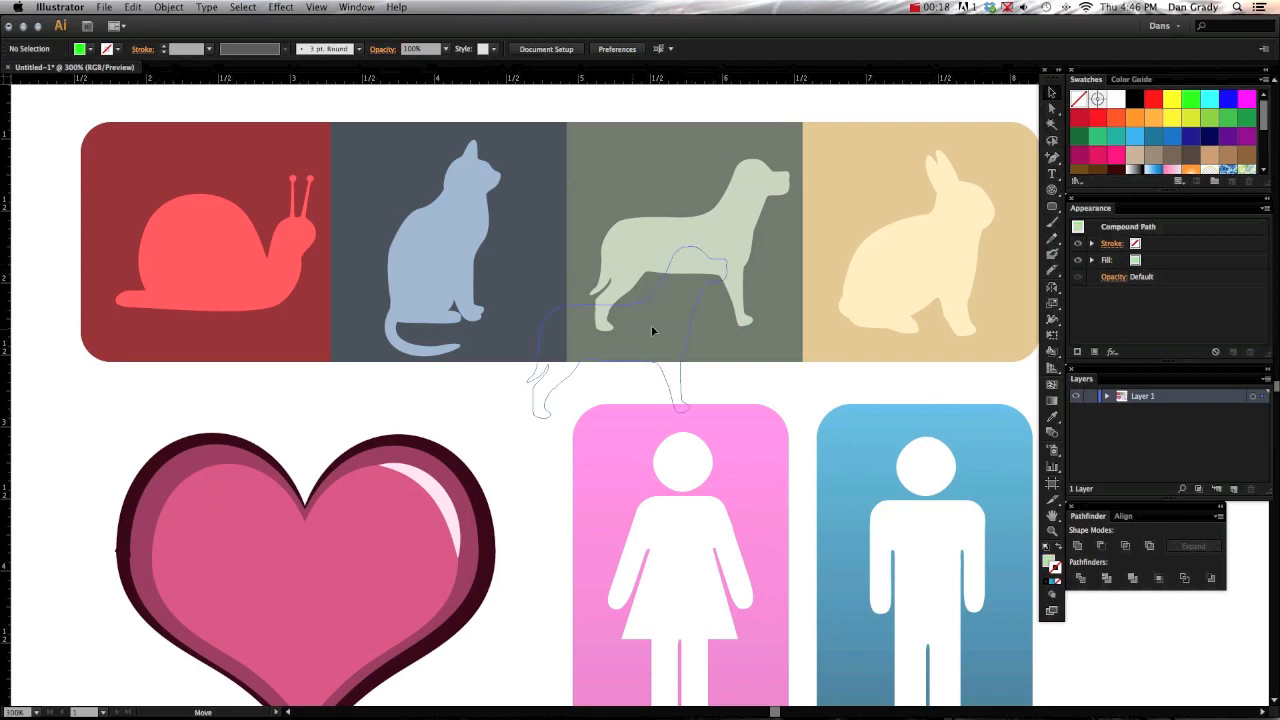
# Select the dog silhouette, then in Photoshop choose the Custom Shape Tool and its mode menu.
pyautogui.click(700, 230)
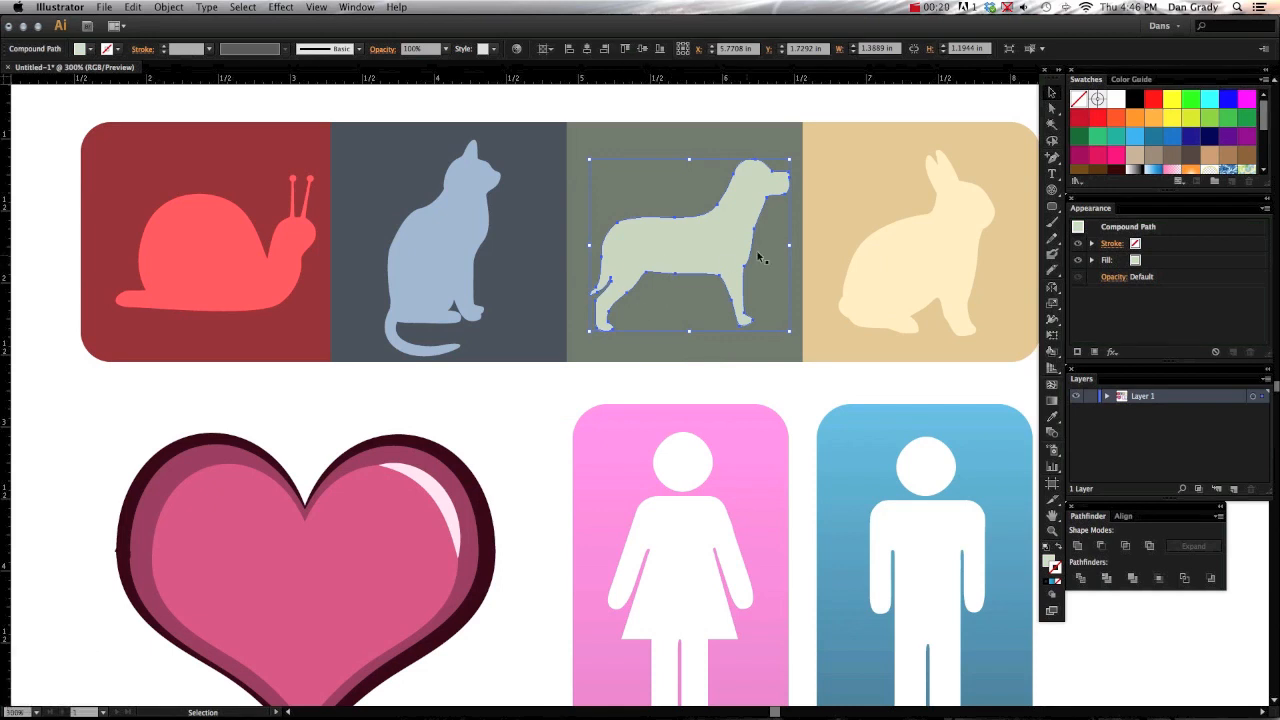
pyautogui.moveTo(529, 445)
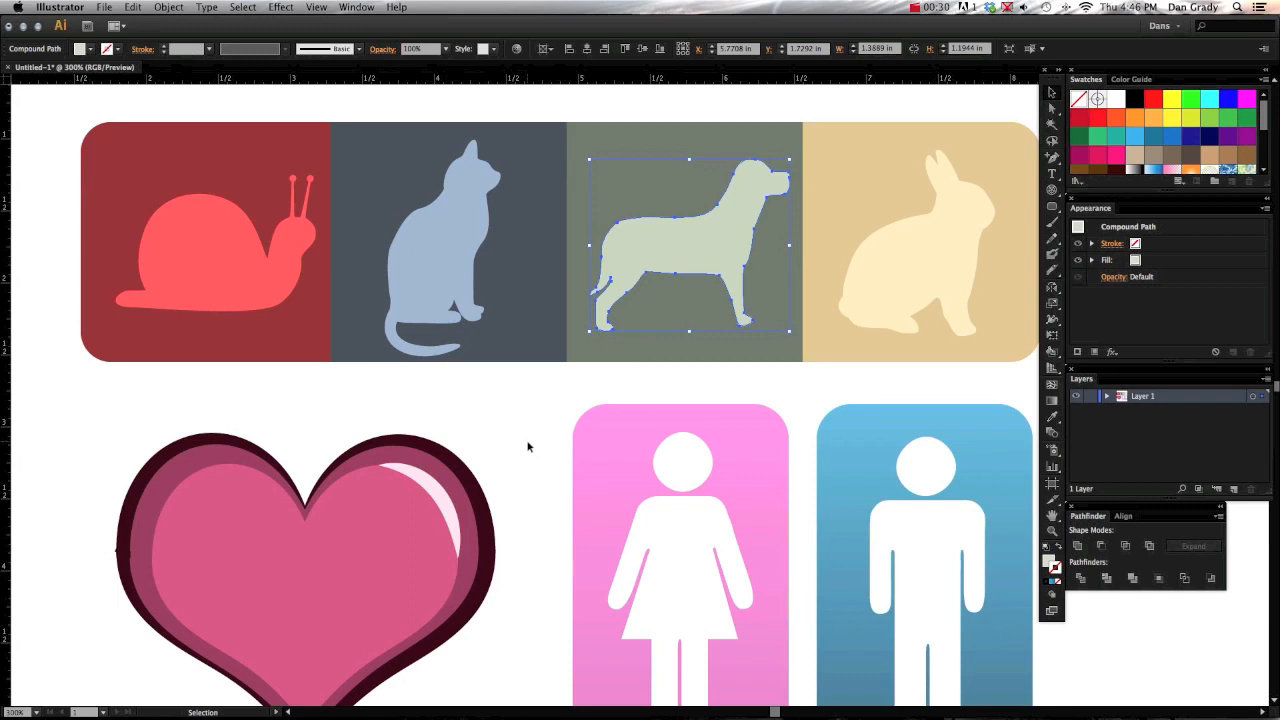
pyautogui.press('cmd+tab')
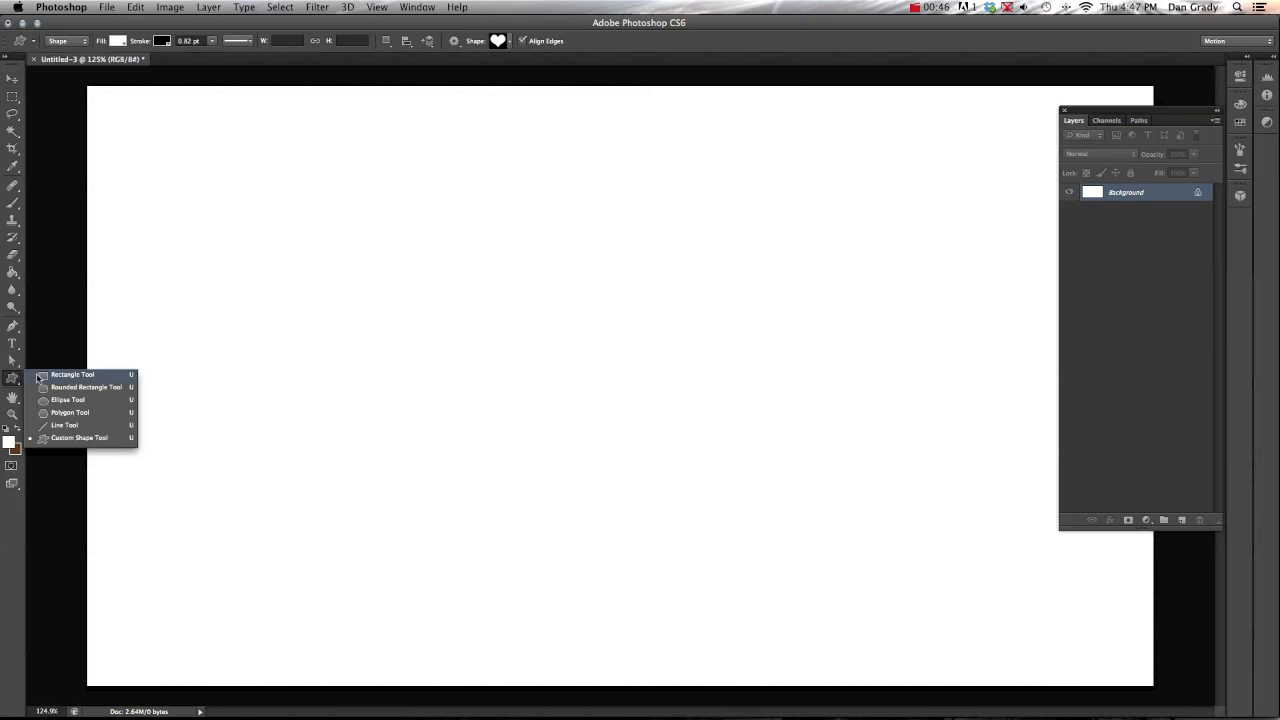
pyautogui.click(71, 374)
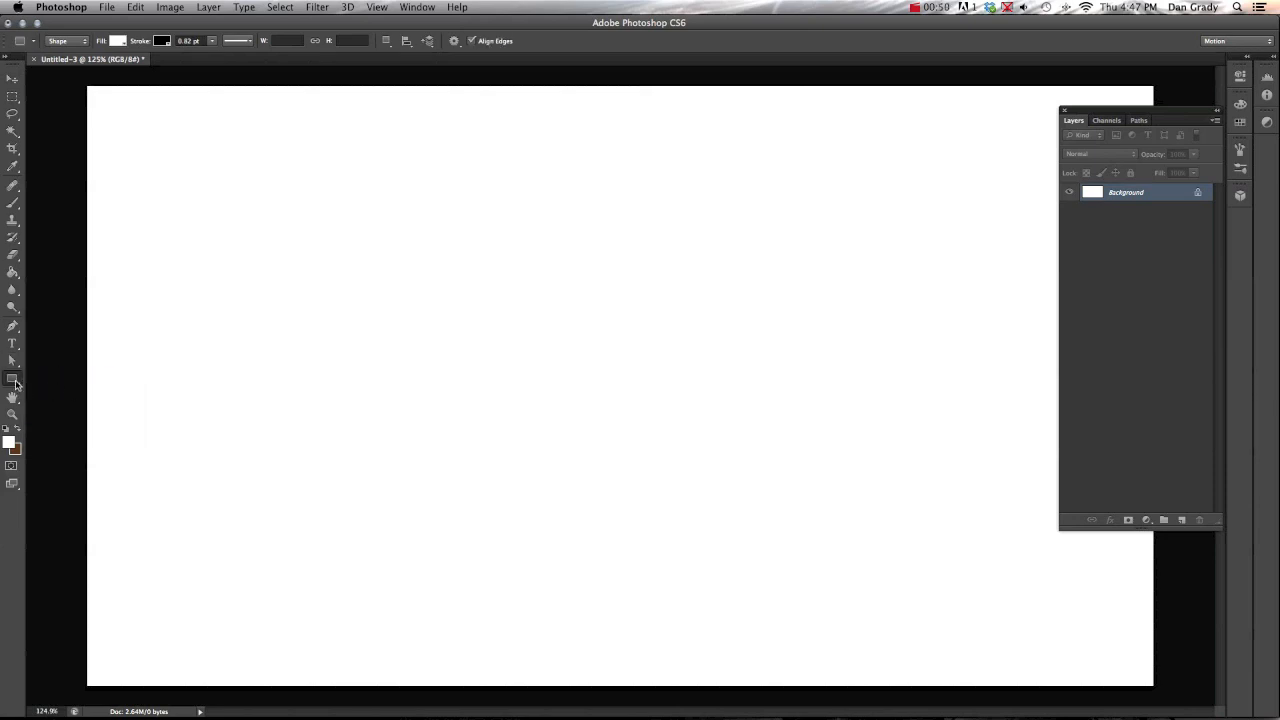
pyautogui.click(13, 379)
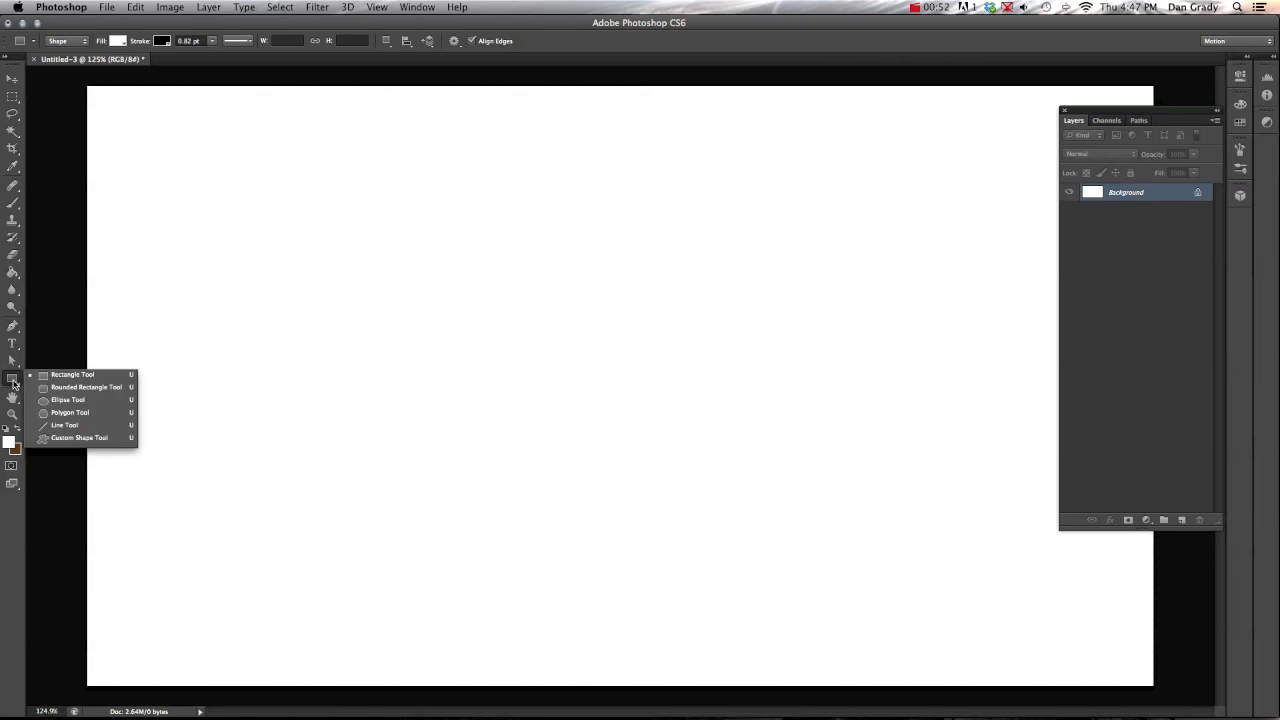
pyautogui.moveTo(72, 374)
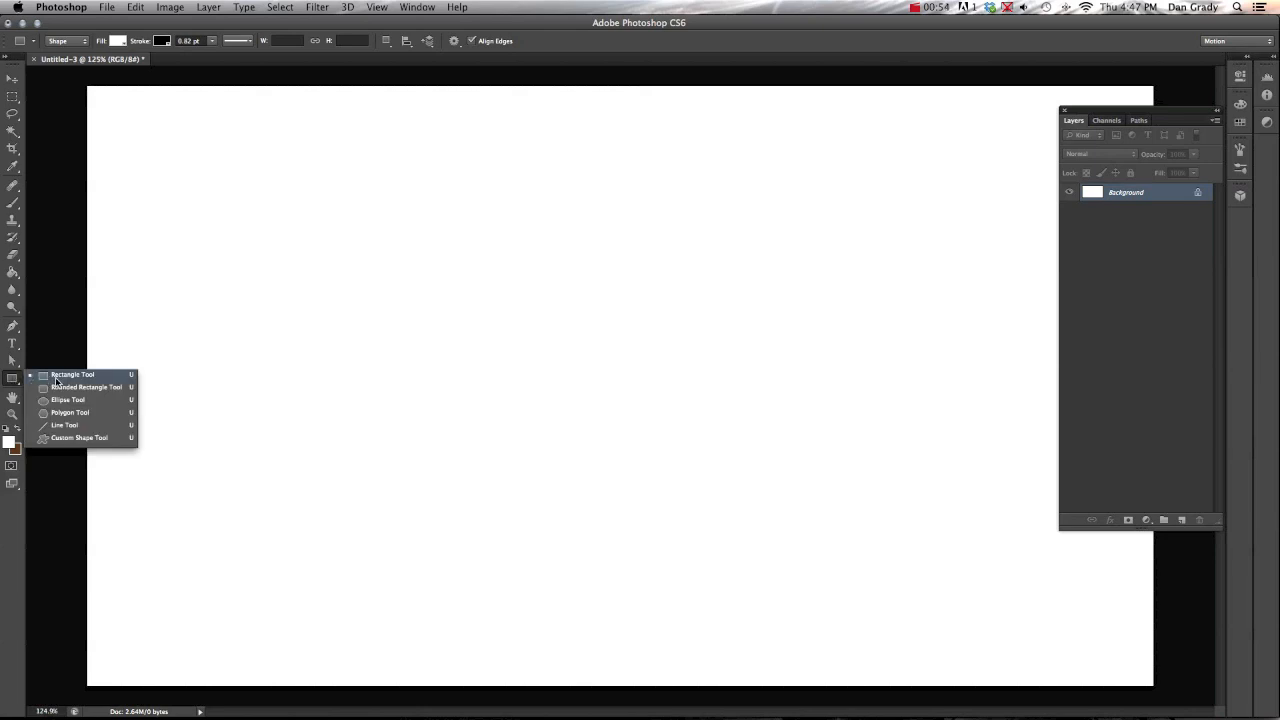
pyautogui.moveTo(79, 438)
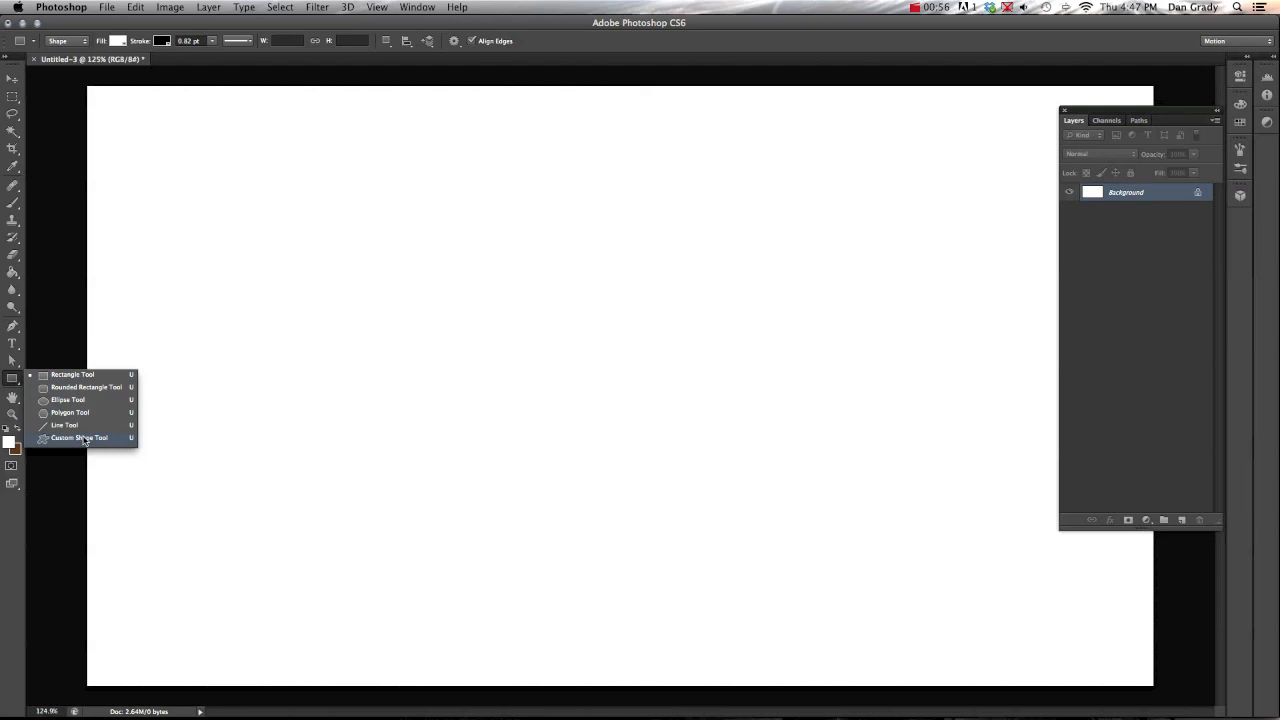
pyautogui.click(79, 438)
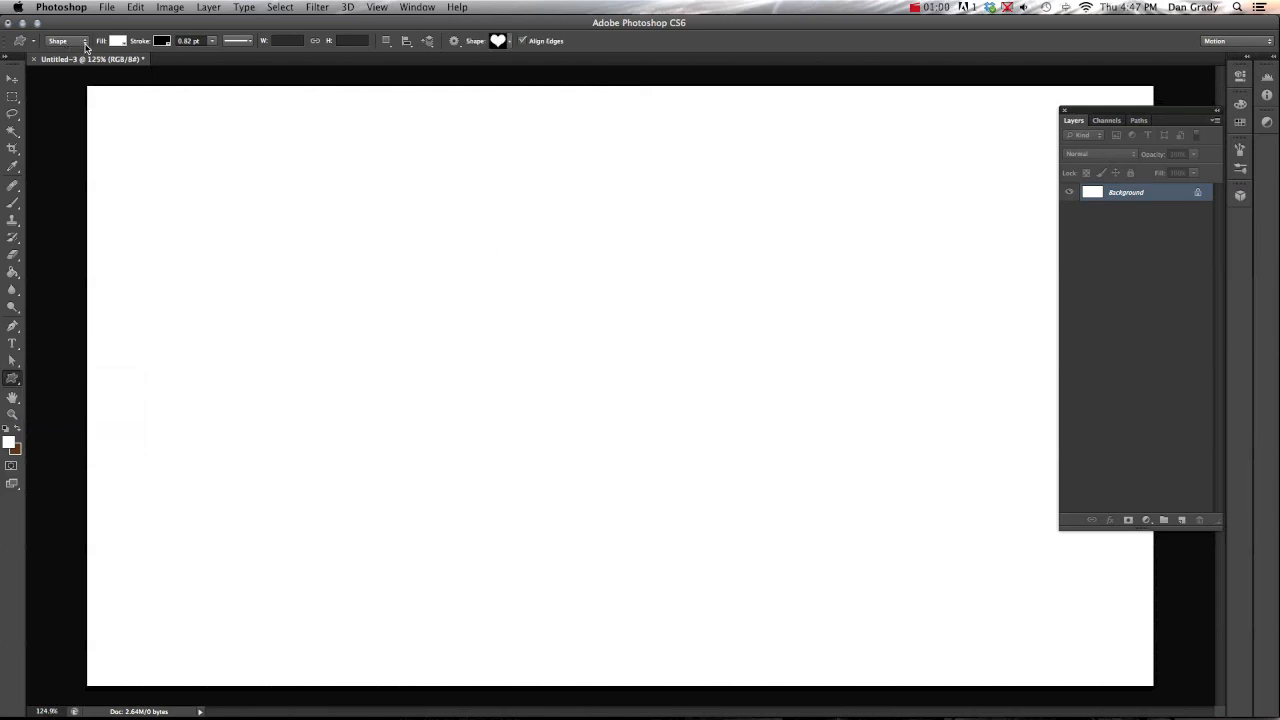
pyautogui.click(64, 41)
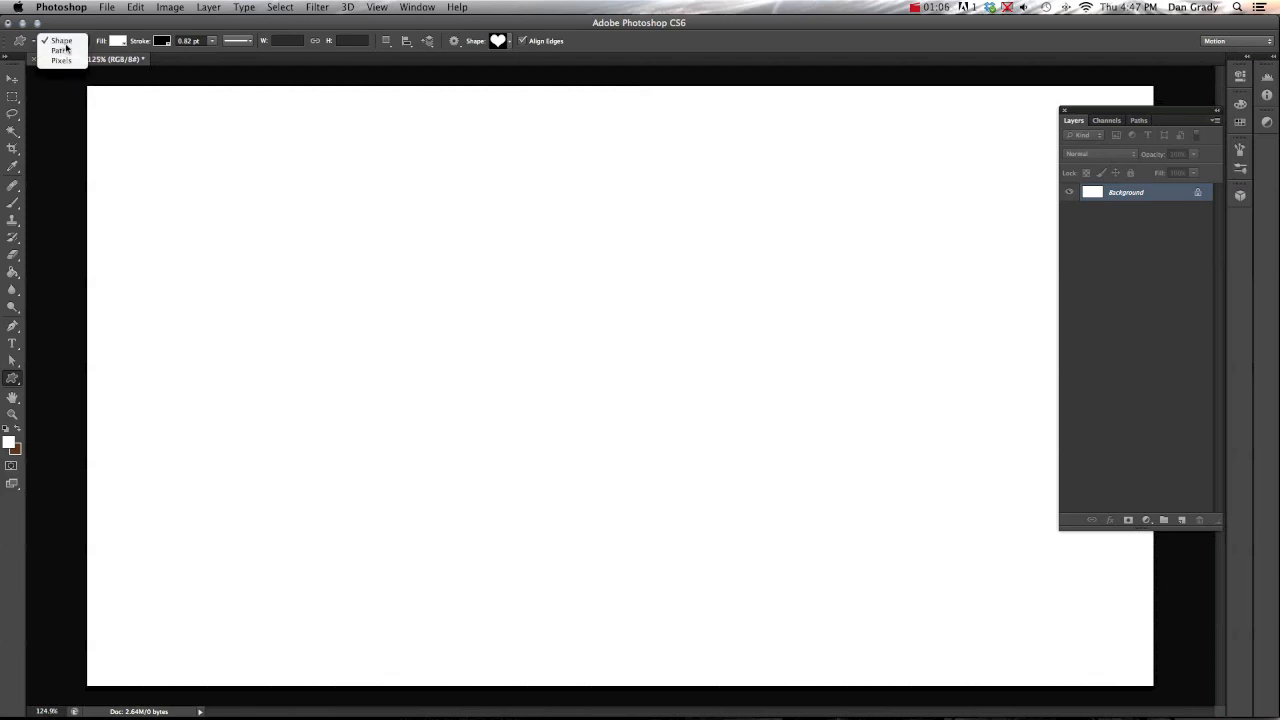
# Keep Shape mode, load all shape sets into the custom shape picker, and browse them.
pyautogui.click(61, 40)
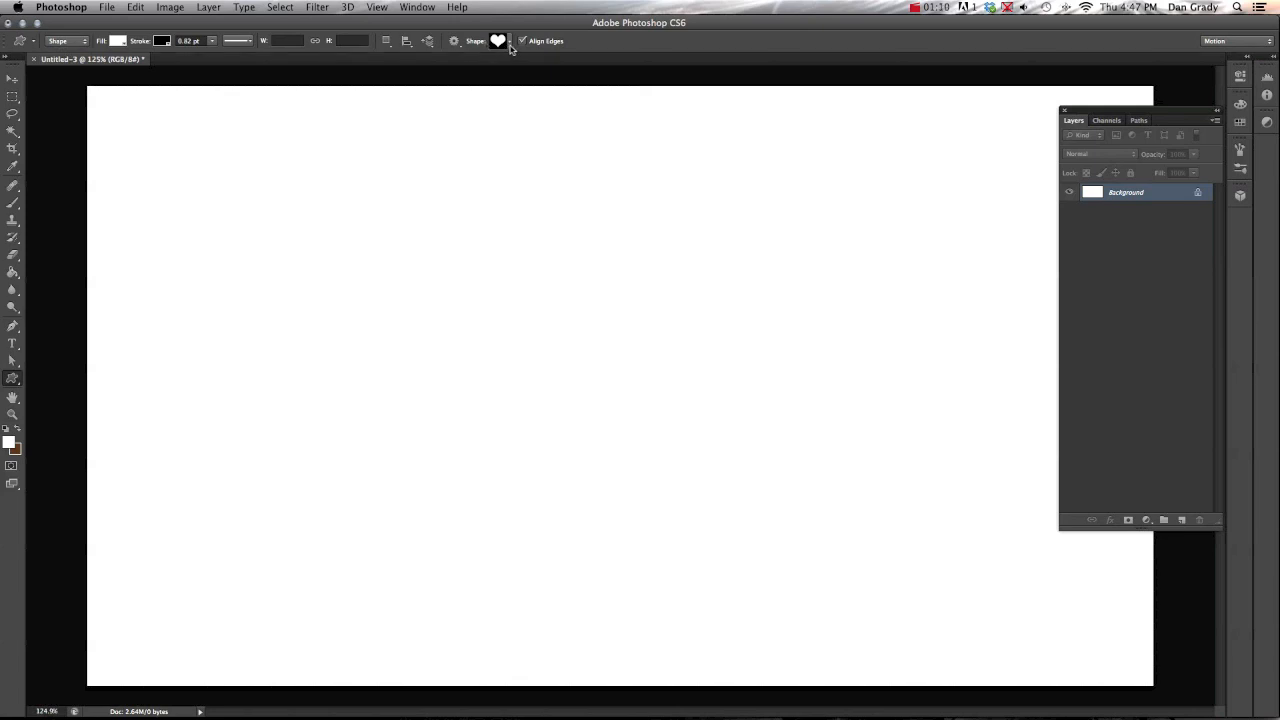
pyautogui.click(498, 41)
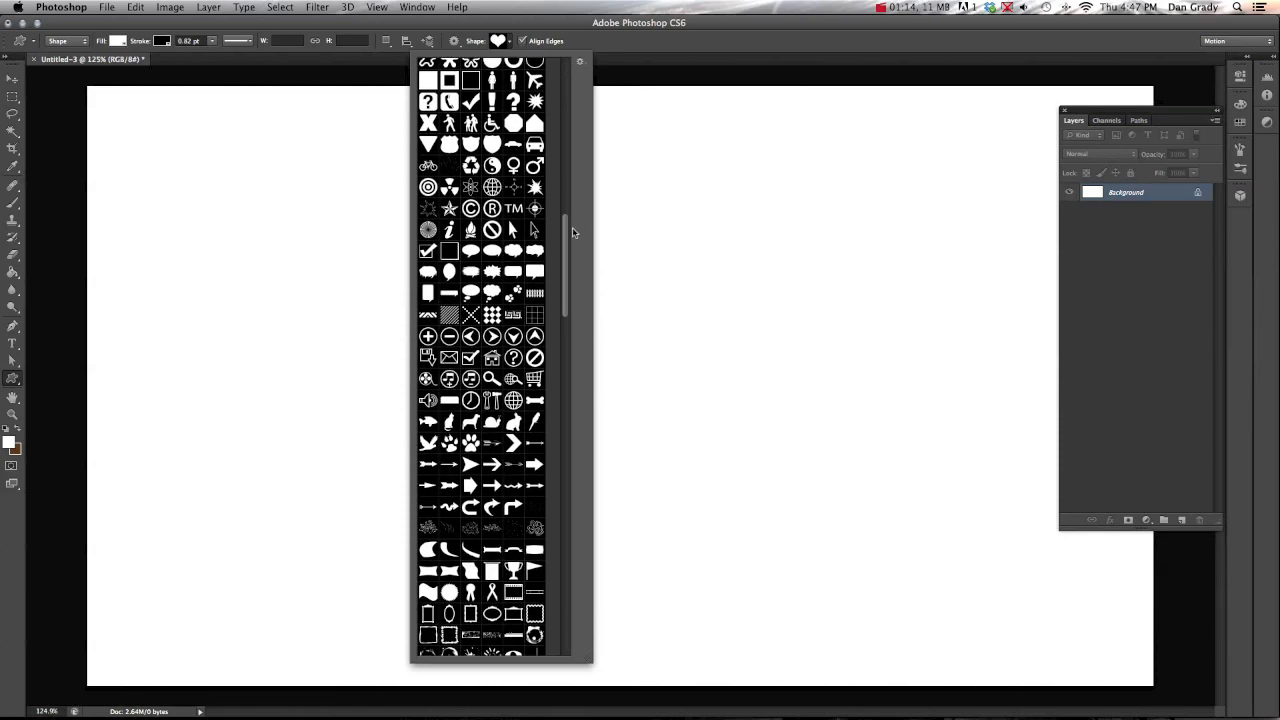
pyautogui.scroll(-3)
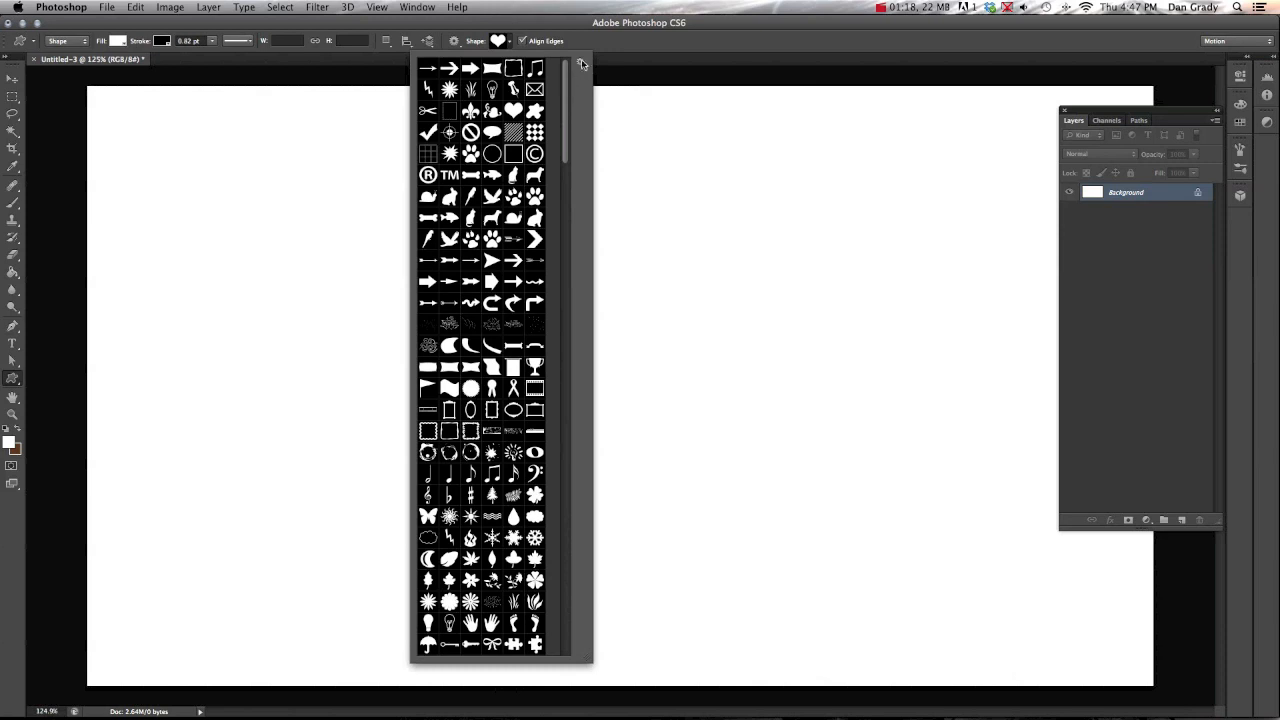
pyautogui.click(581, 66)
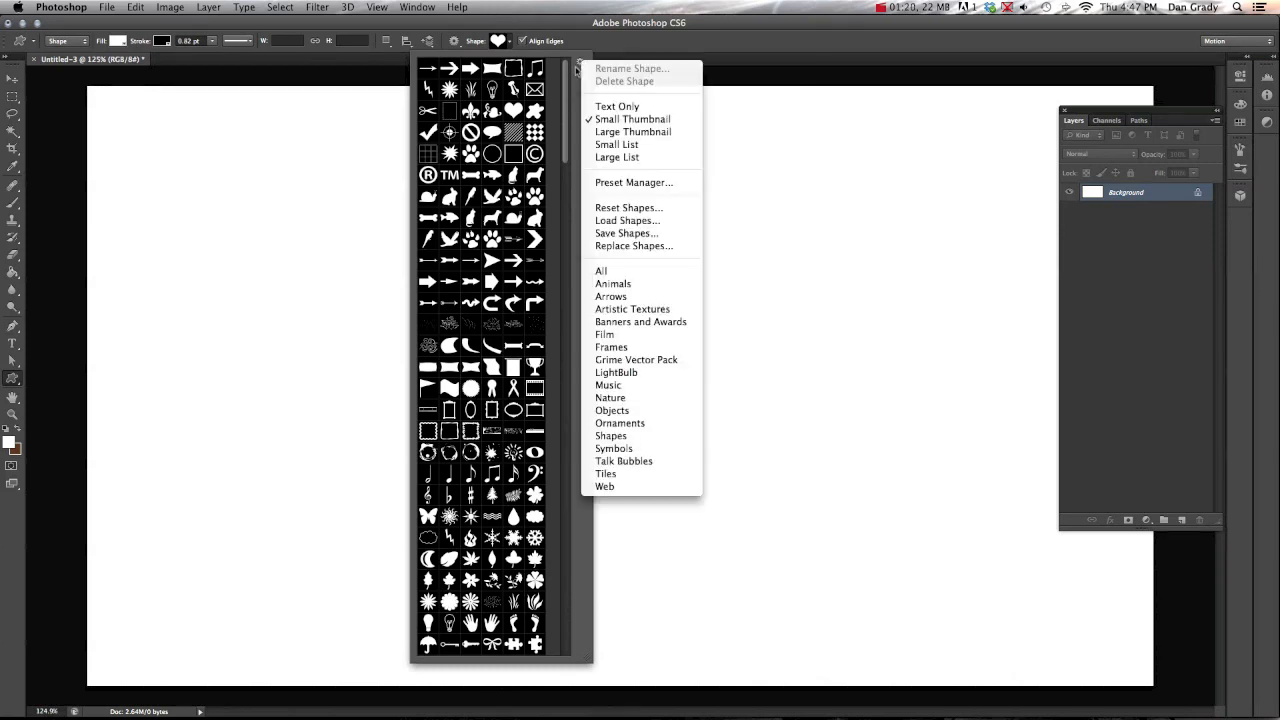
pyautogui.moveTo(613, 271)
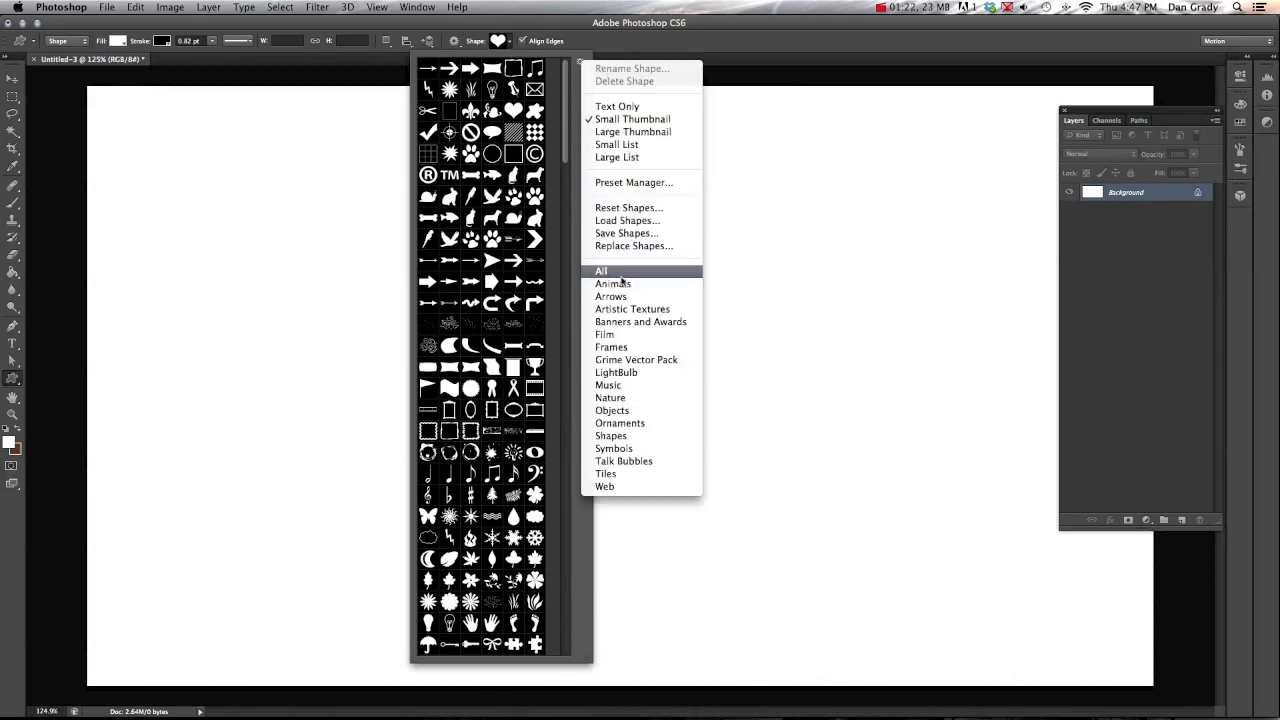
pyautogui.moveTo(611, 296)
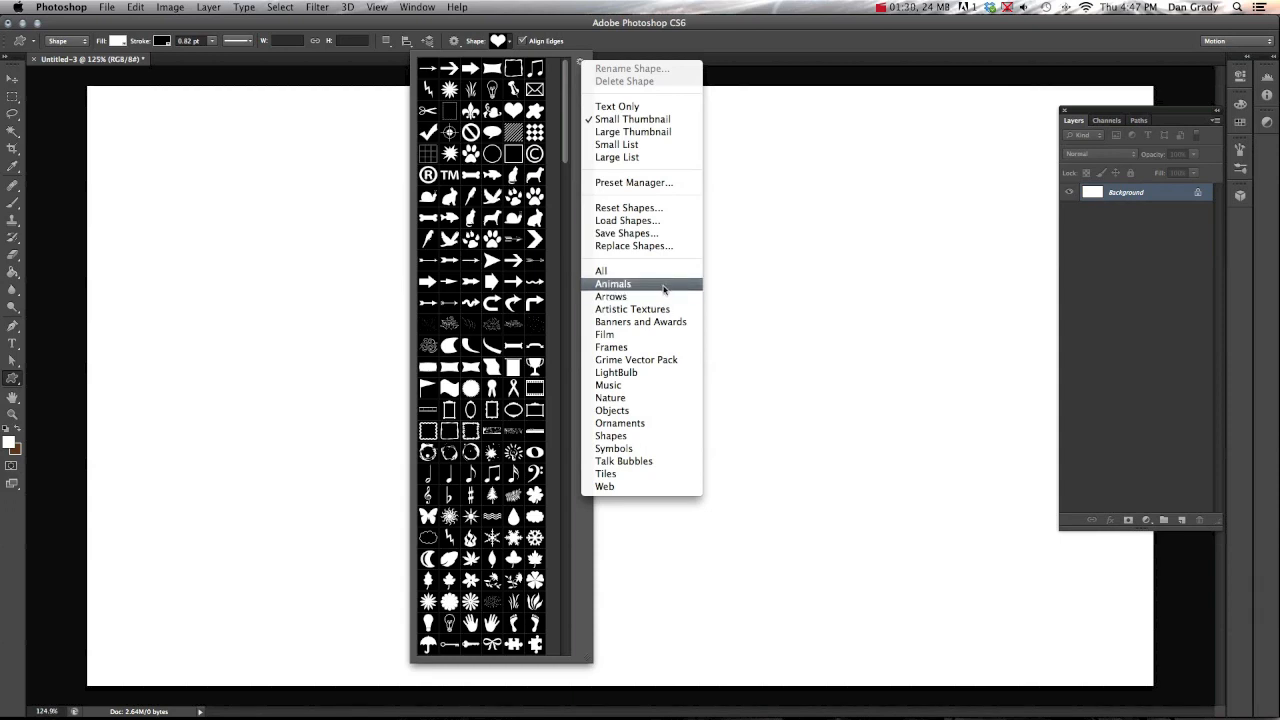
pyautogui.moveTo(632, 309)
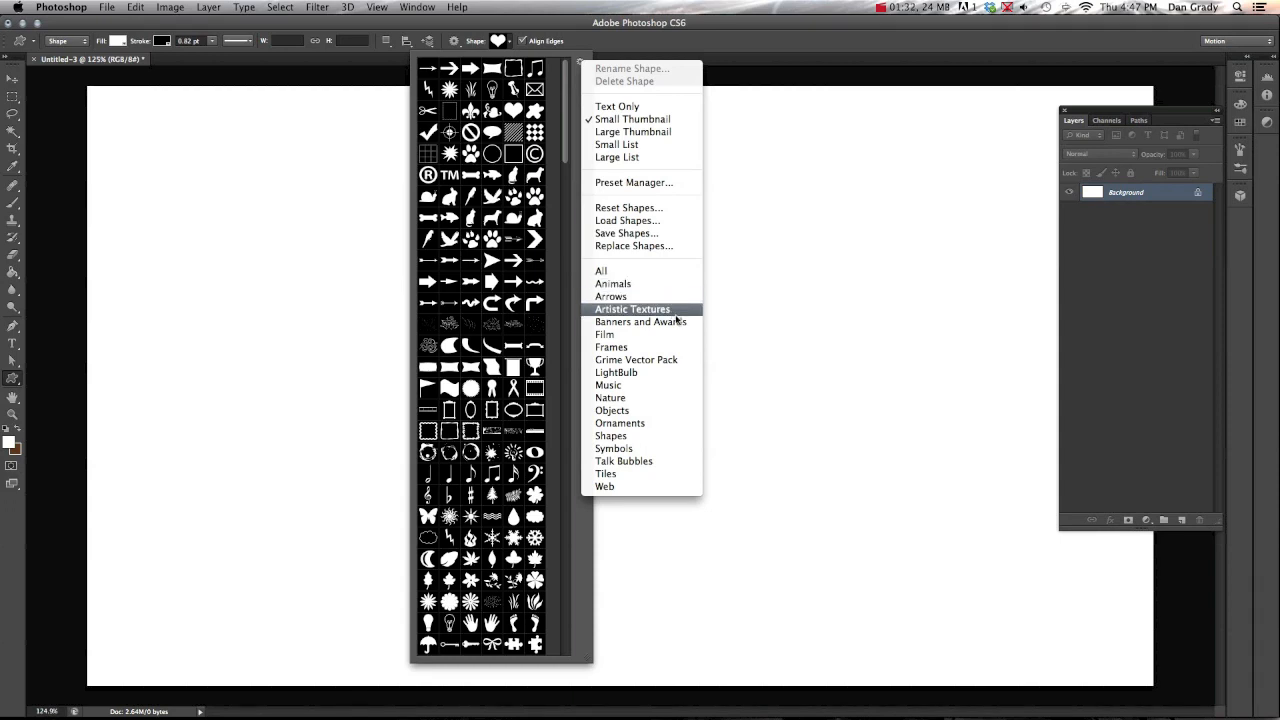
pyautogui.moveTo(600, 271)
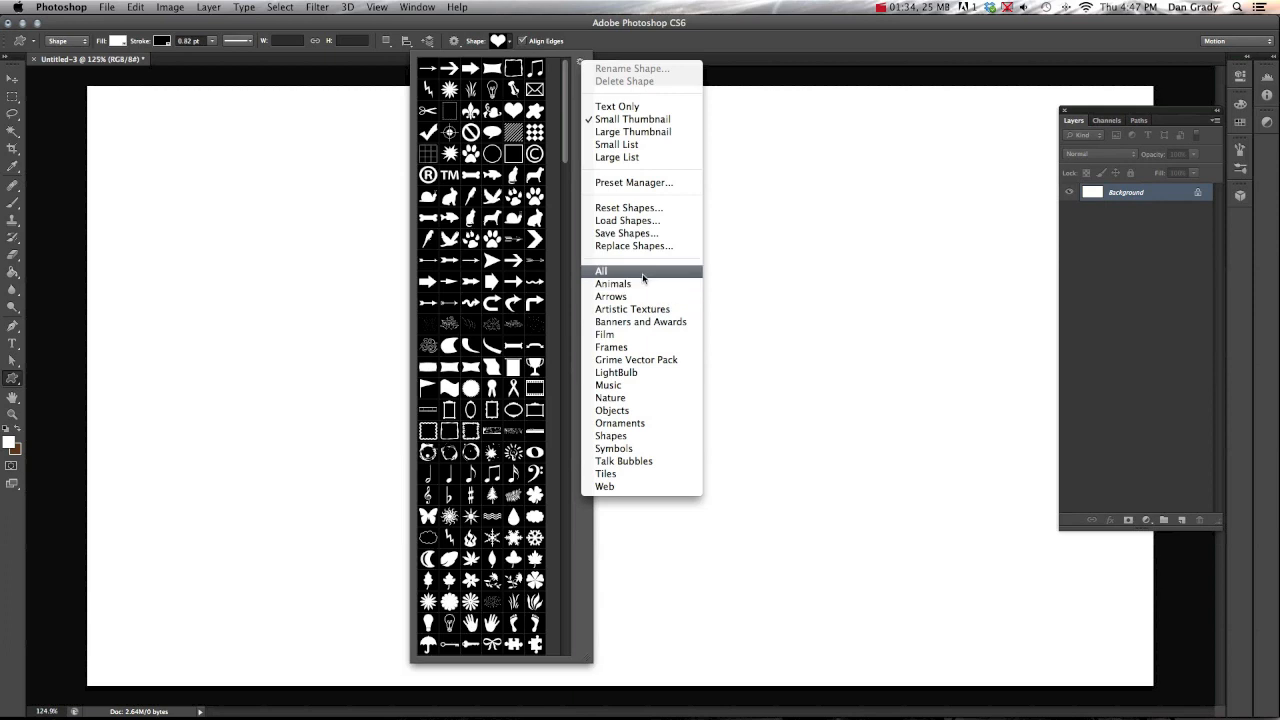
pyautogui.click(600, 271)
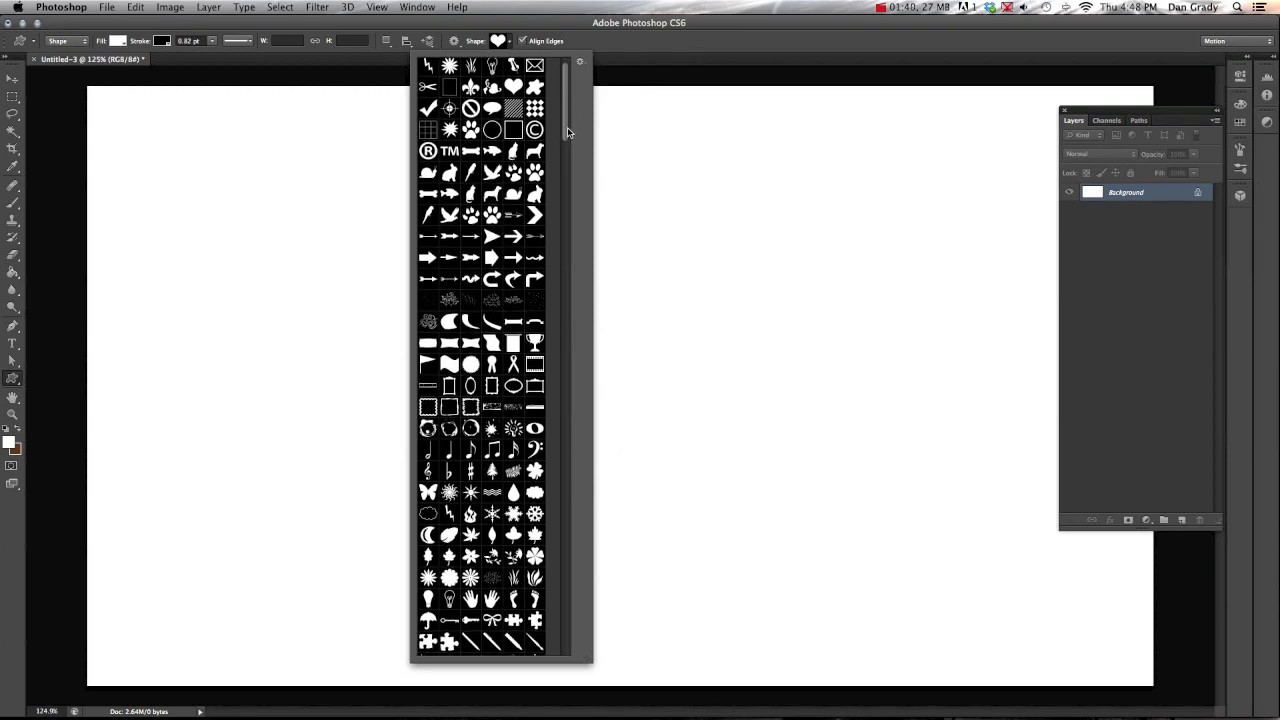
pyautogui.scroll(-3)
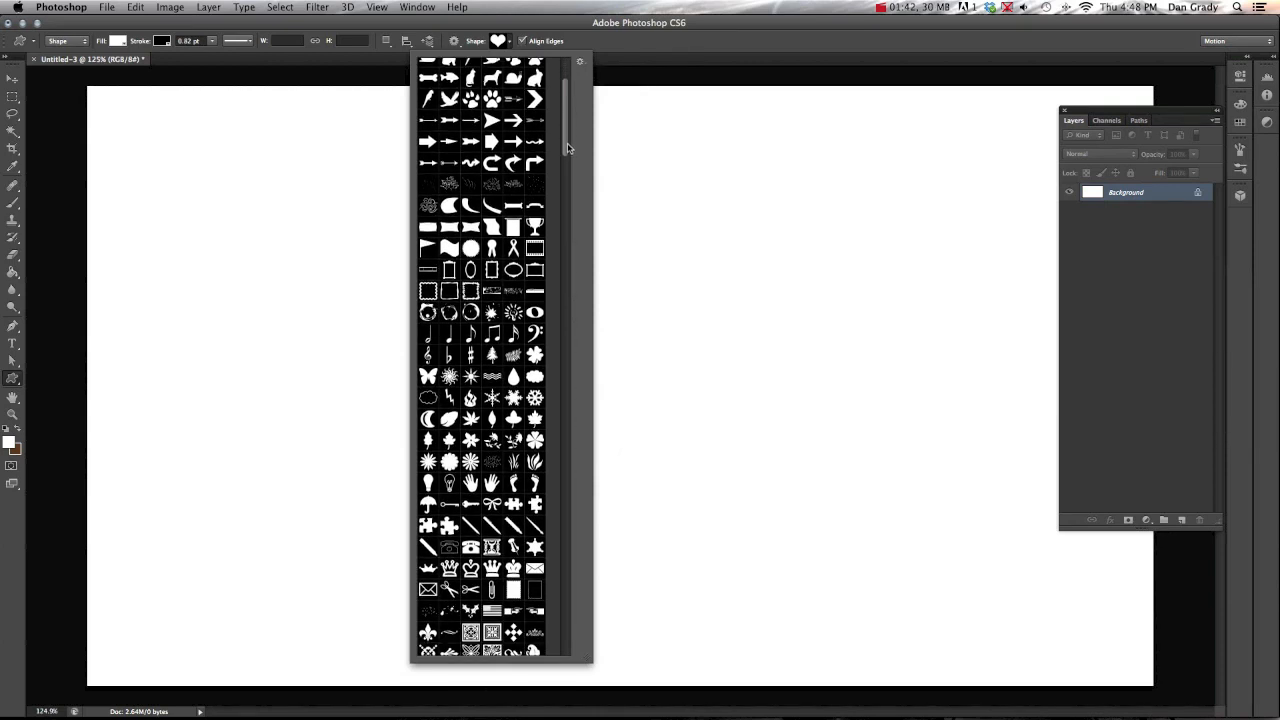
pyautogui.scroll(-3)
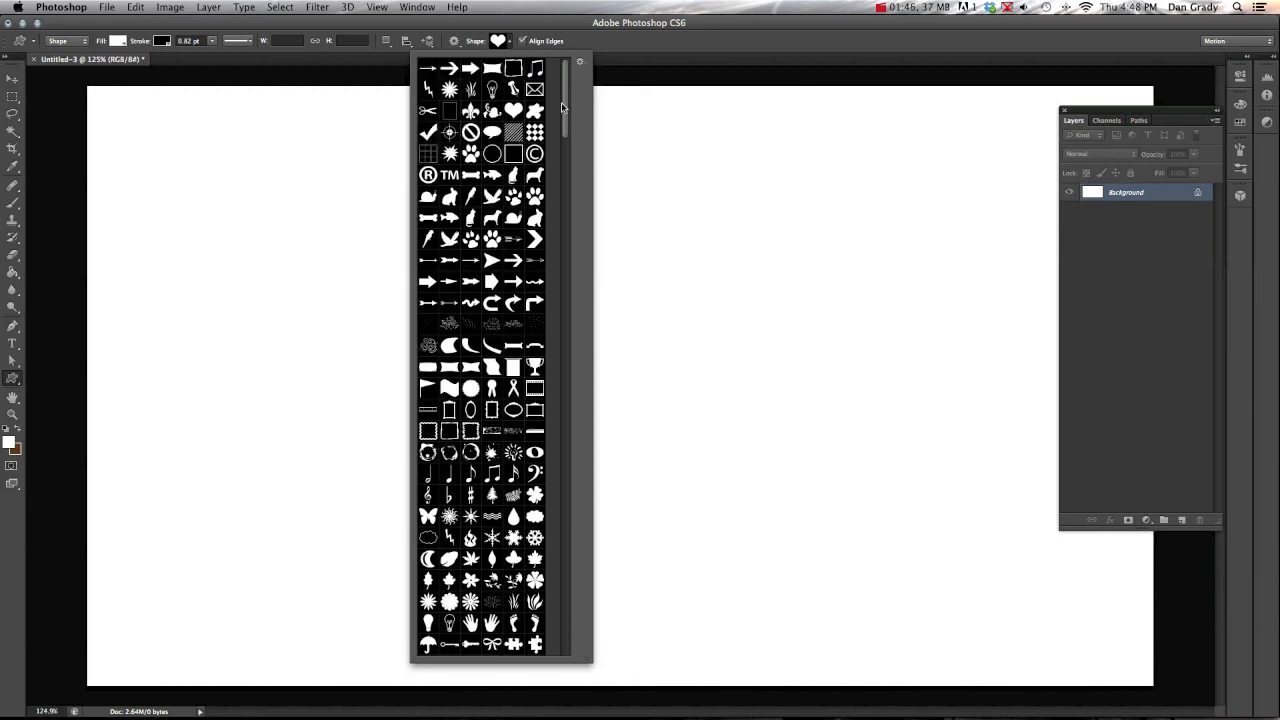
pyautogui.moveTo(562, 107)
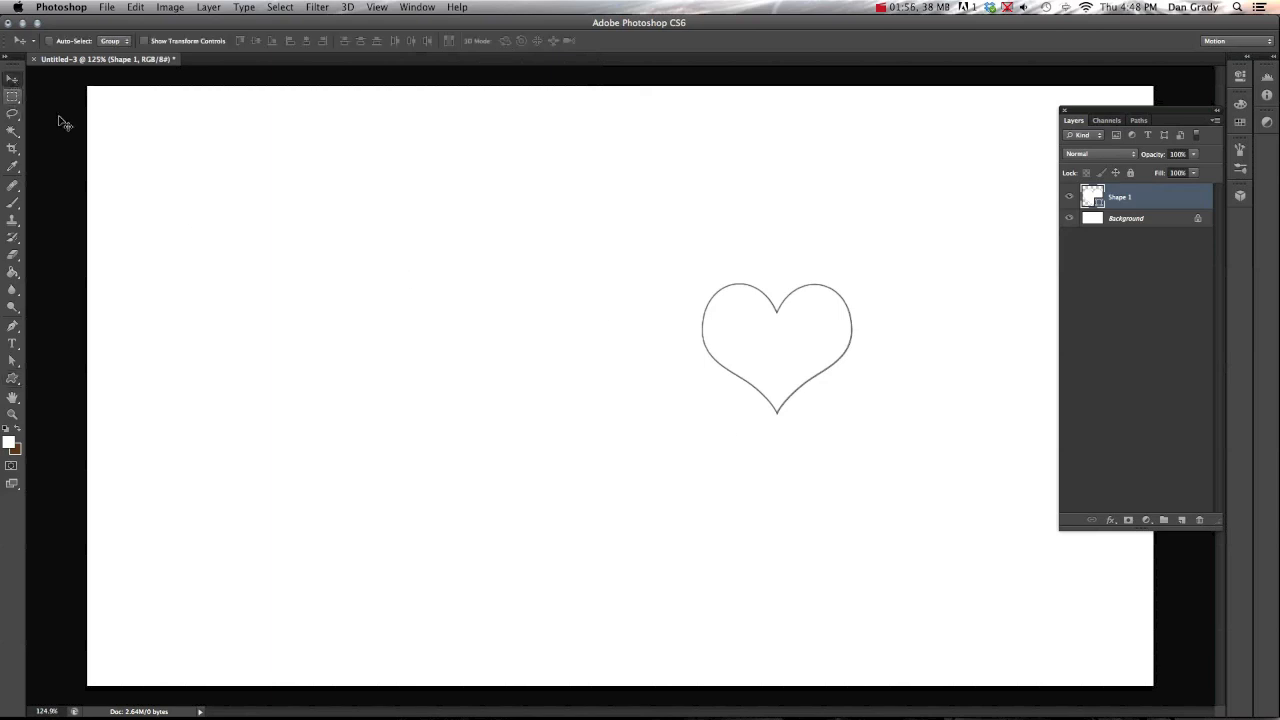
# Move the heart outline toward the centre of the Photoshop canvas.
pyautogui.moveTo(777, 347); pyautogui.dragTo(573, 357)
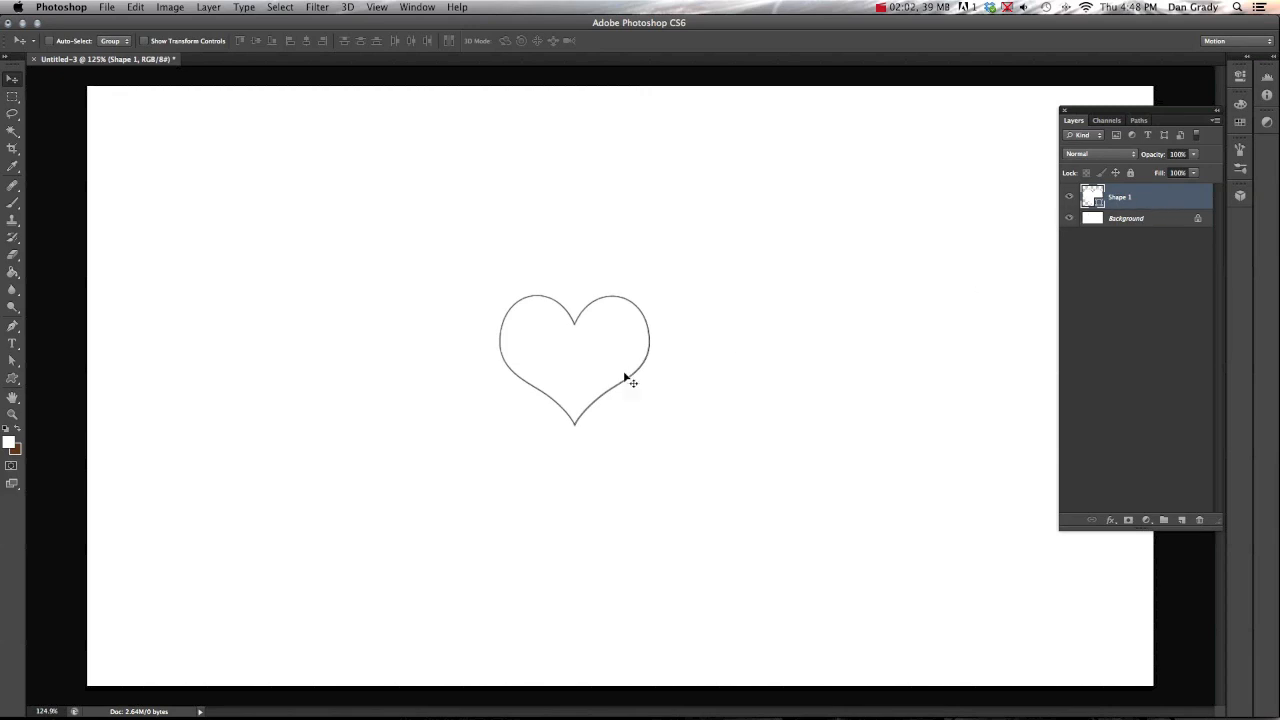
pyautogui.moveTo(643, 385)
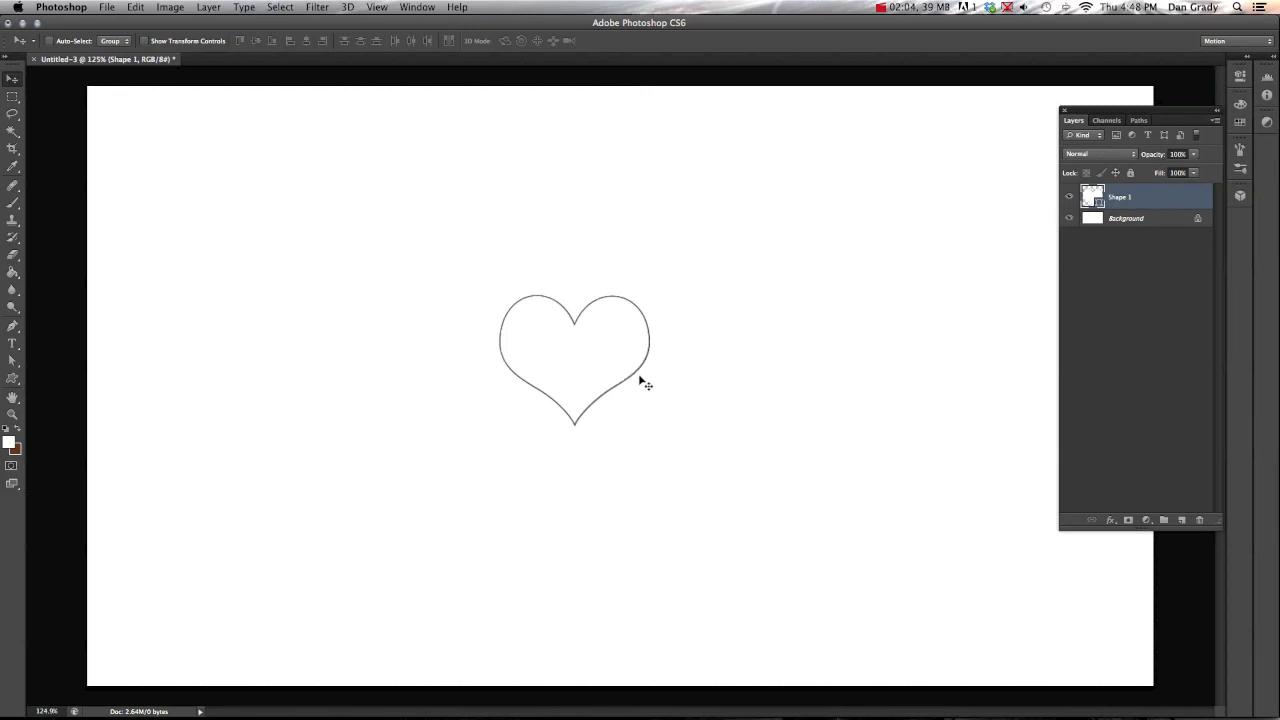
pyautogui.moveTo(652, 377)
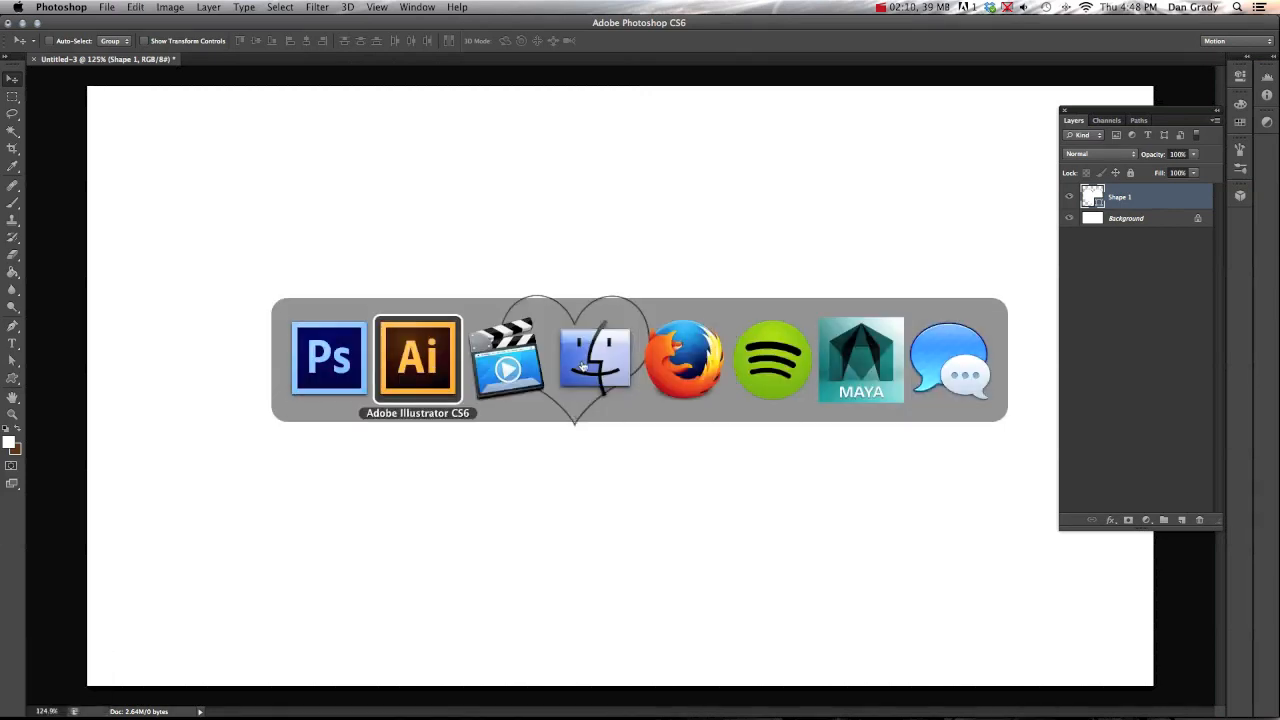
# Paste the heart into Illustrator as a Compound Path, then deselect it.
pyautogui.click(417, 357)
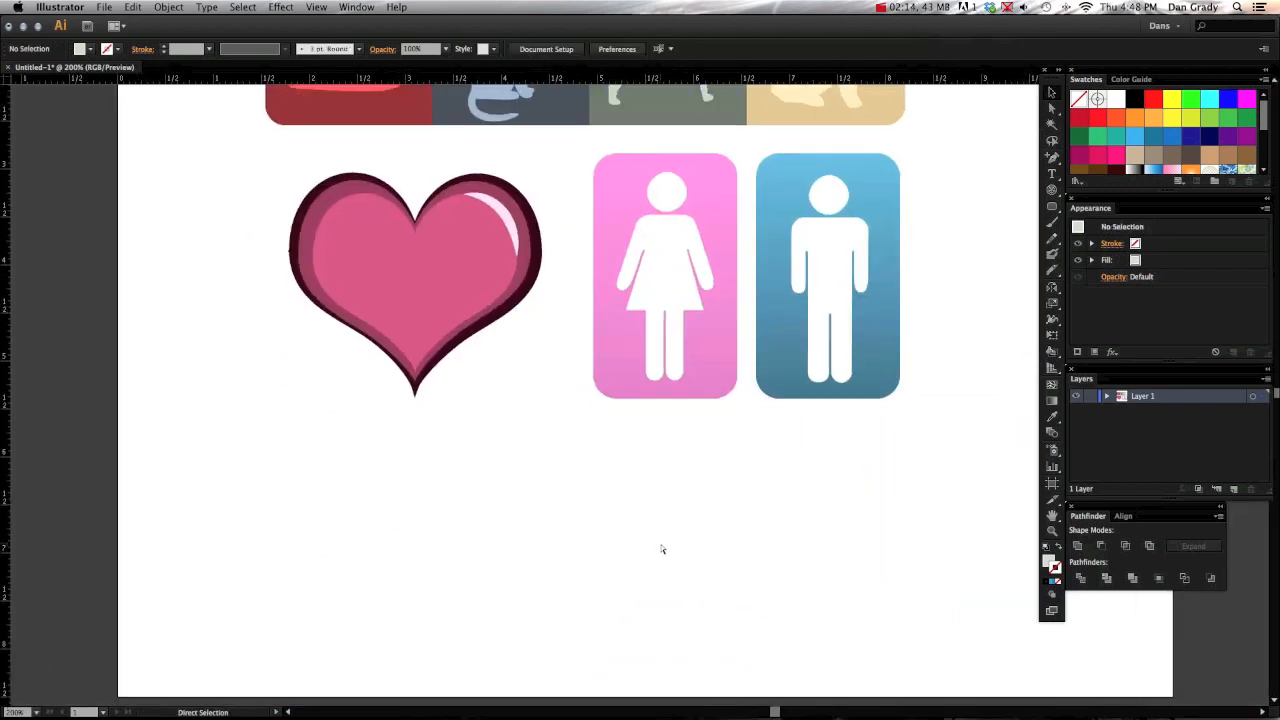
pyautogui.press('cmd+v')
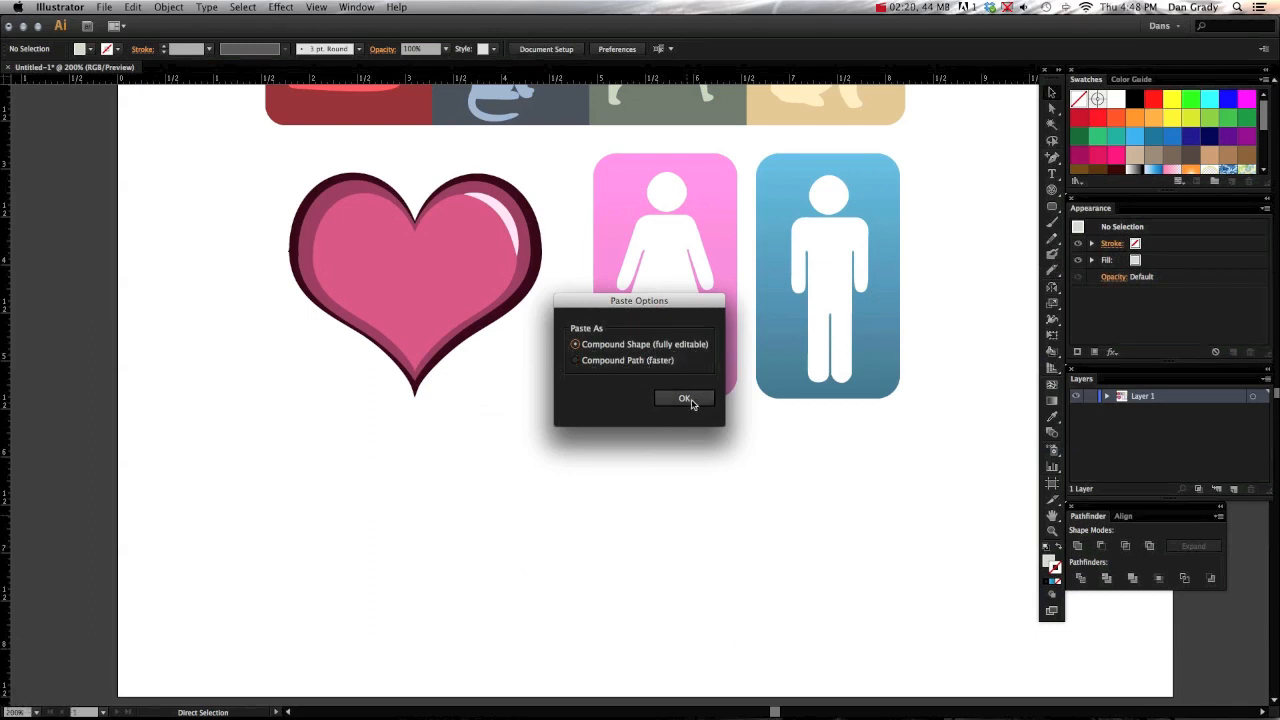
pyautogui.click(684, 398)
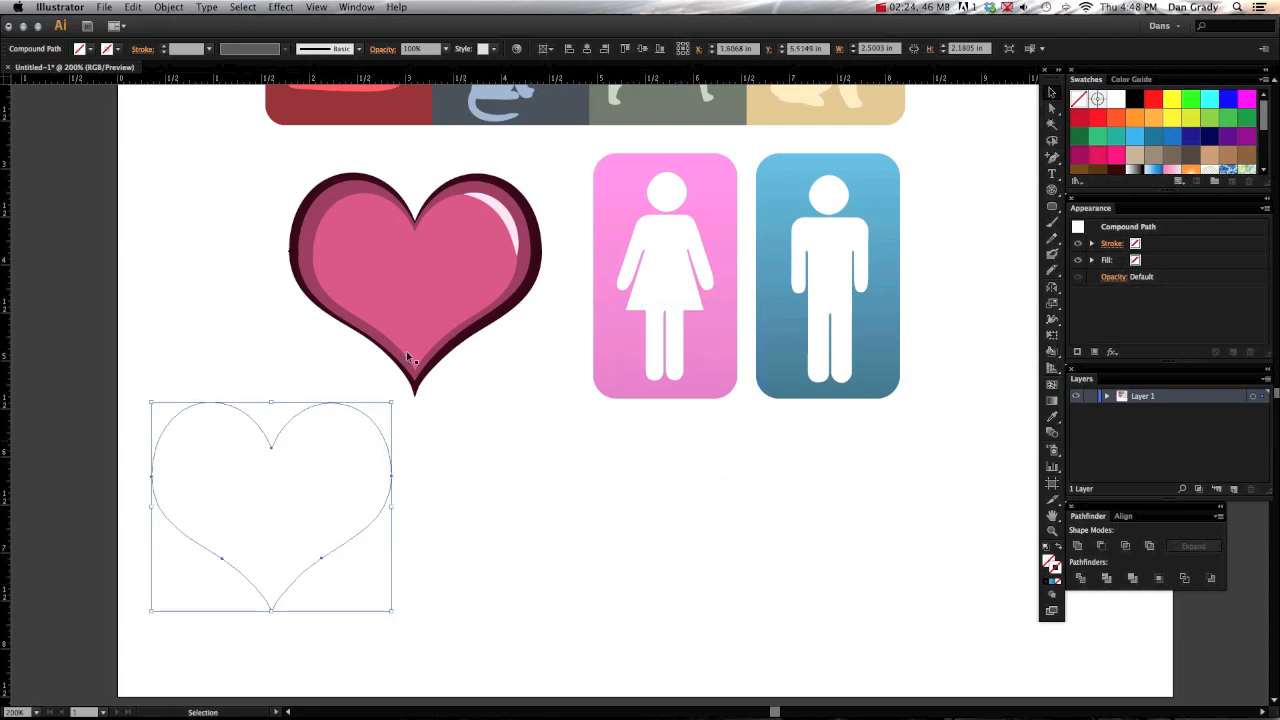
pyautogui.moveTo(425, 215)
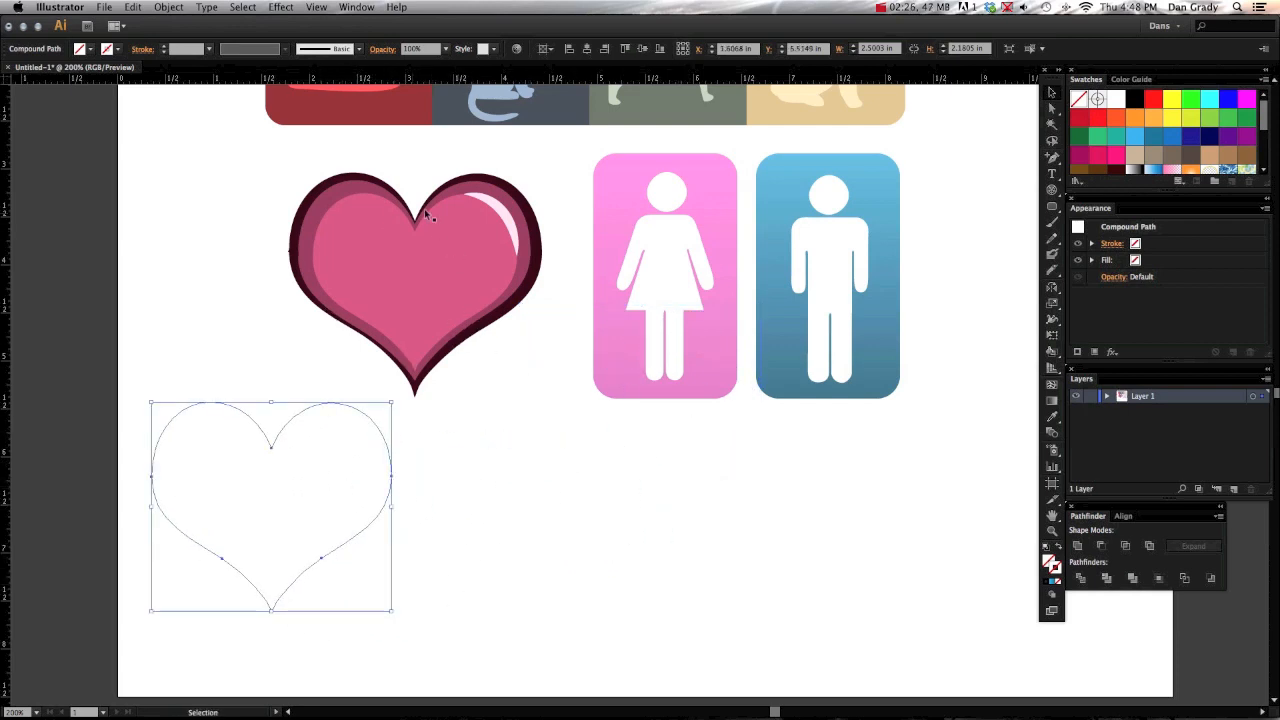
pyautogui.moveTo(385, 515)
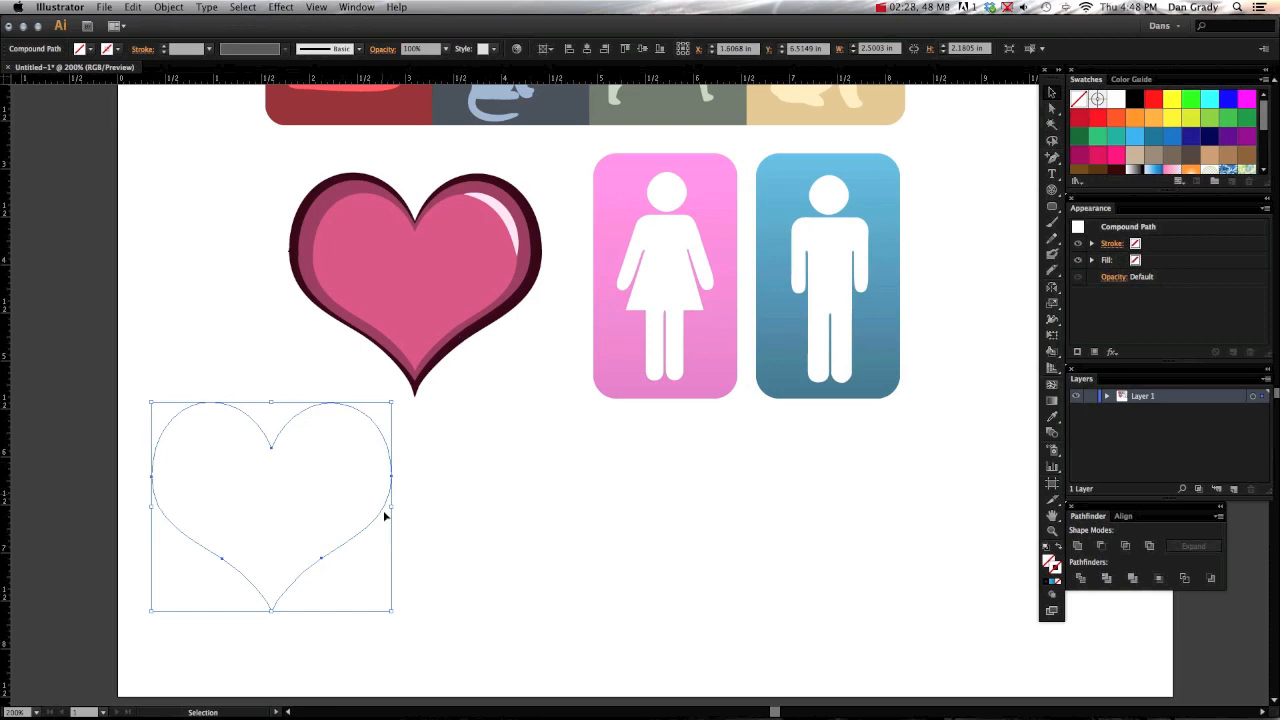
pyautogui.moveTo(331, 562)
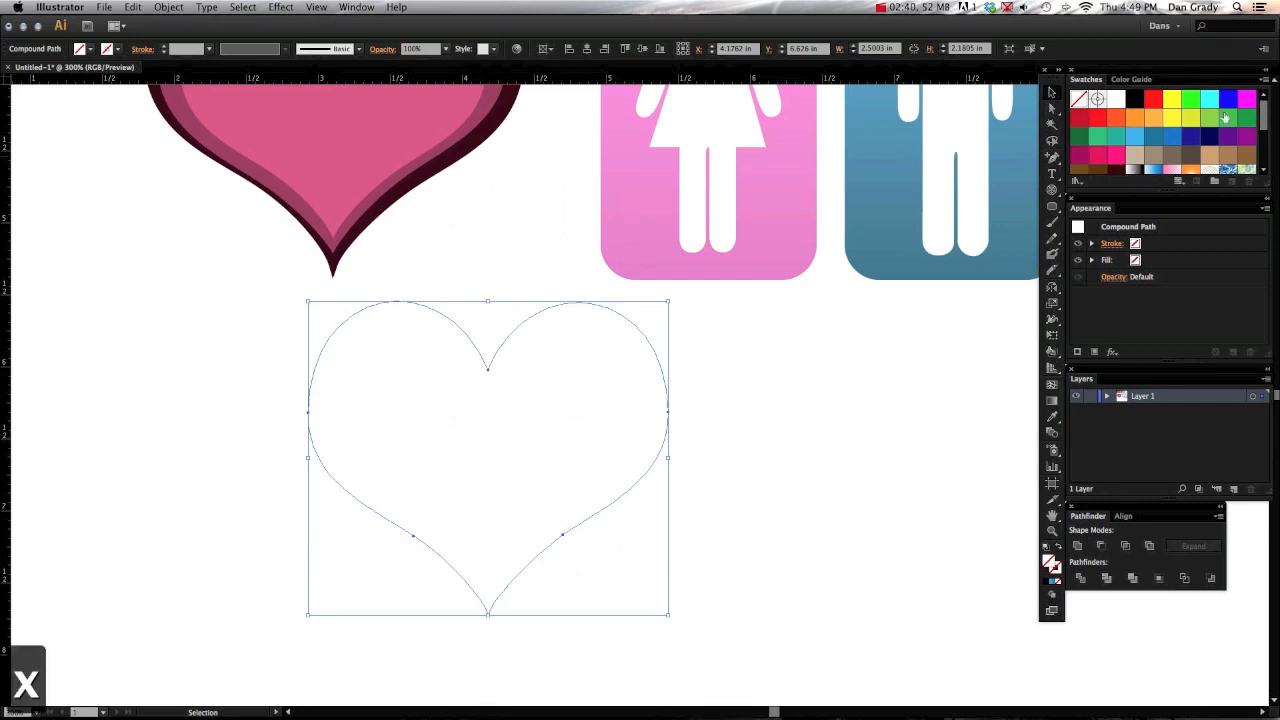
pyautogui.click(1114, 117)
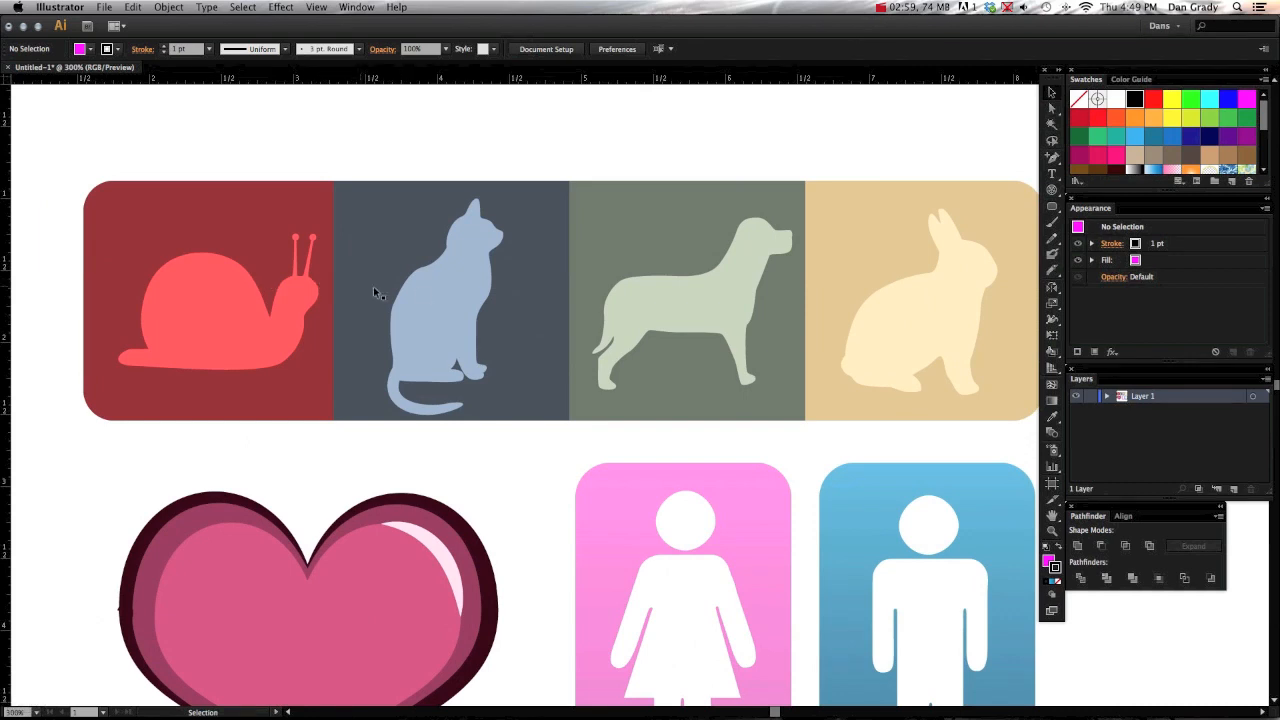
pyautogui.moveTo(768, 497)
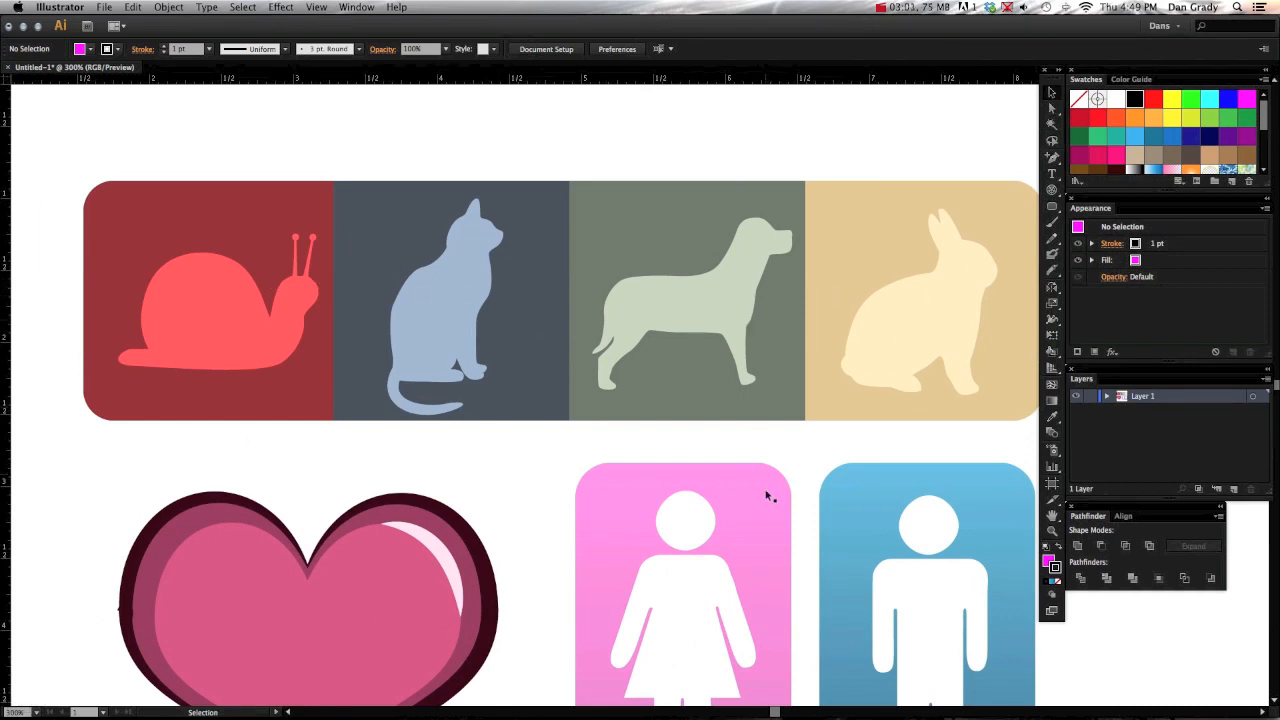
pyautogui.scroll(-3)
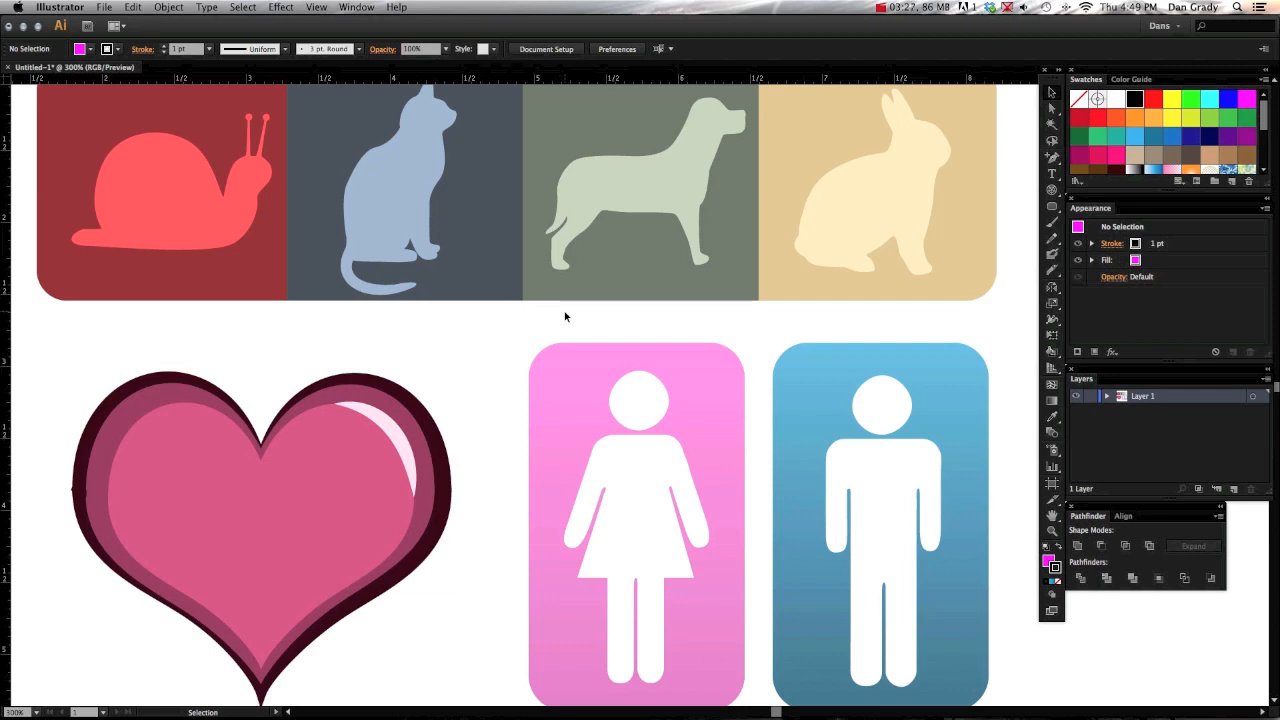
pyautogui.scroll(-3)
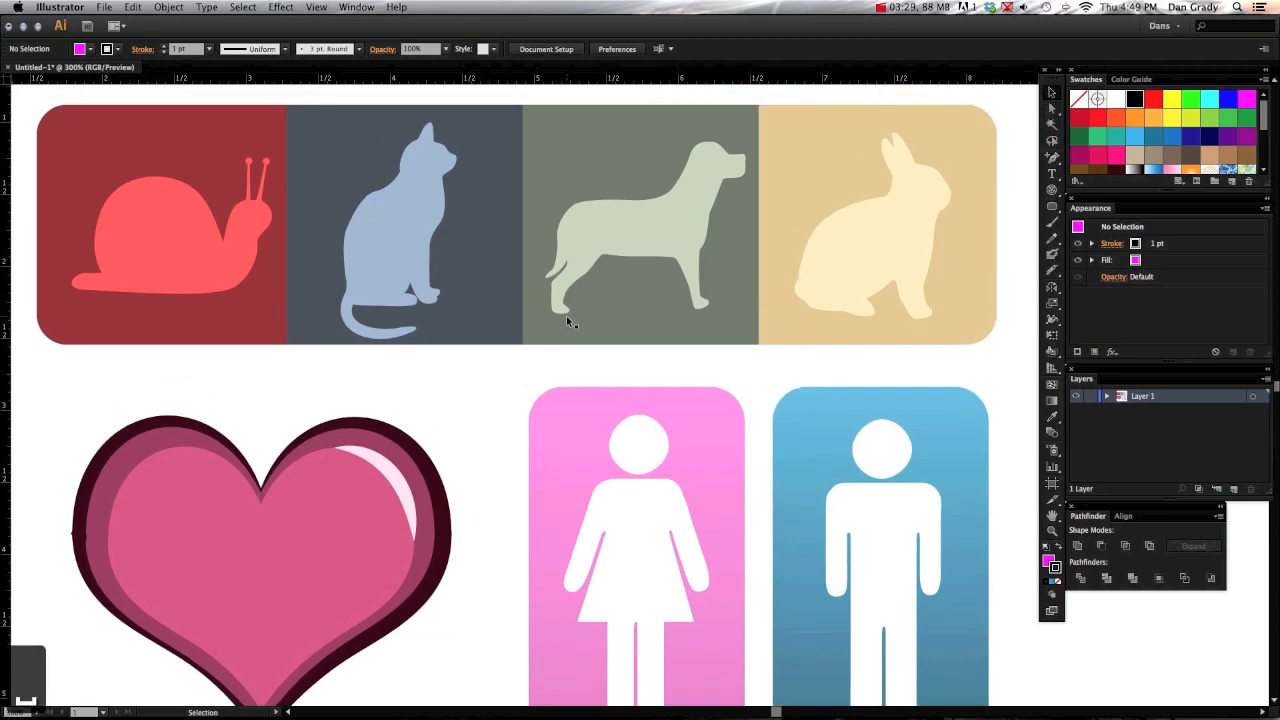